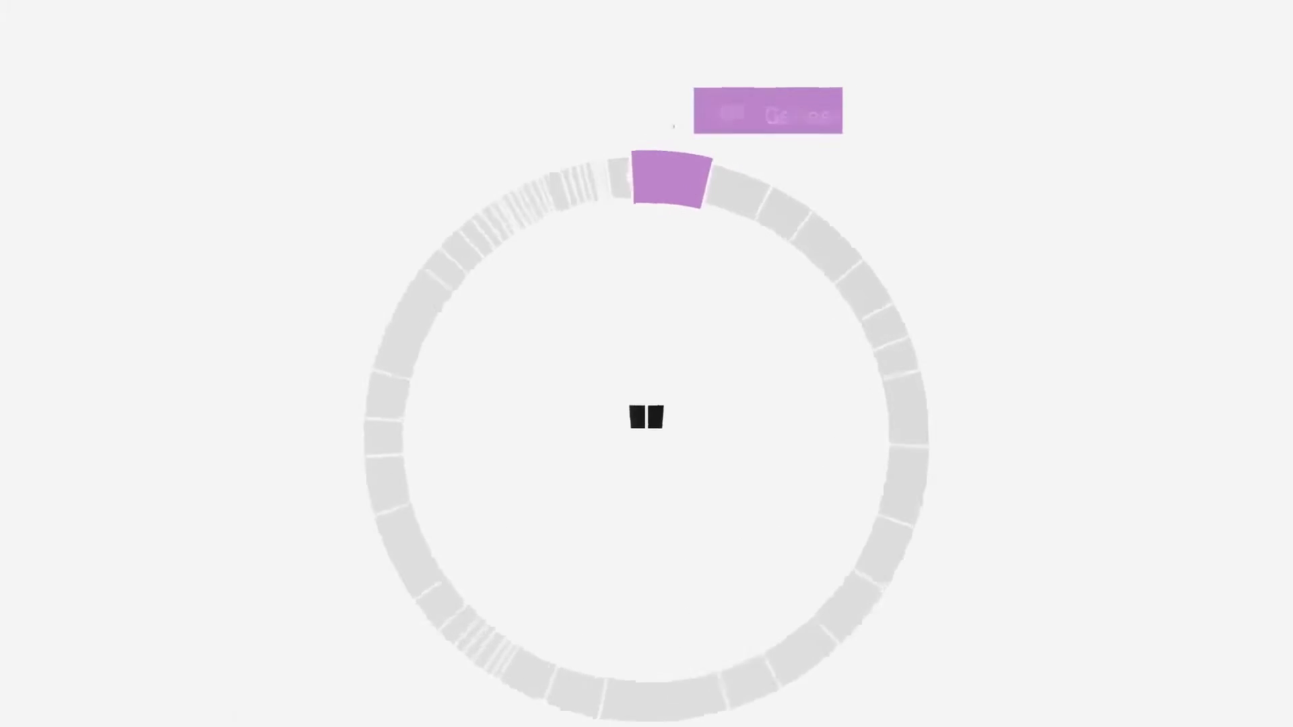
click(668, 178)
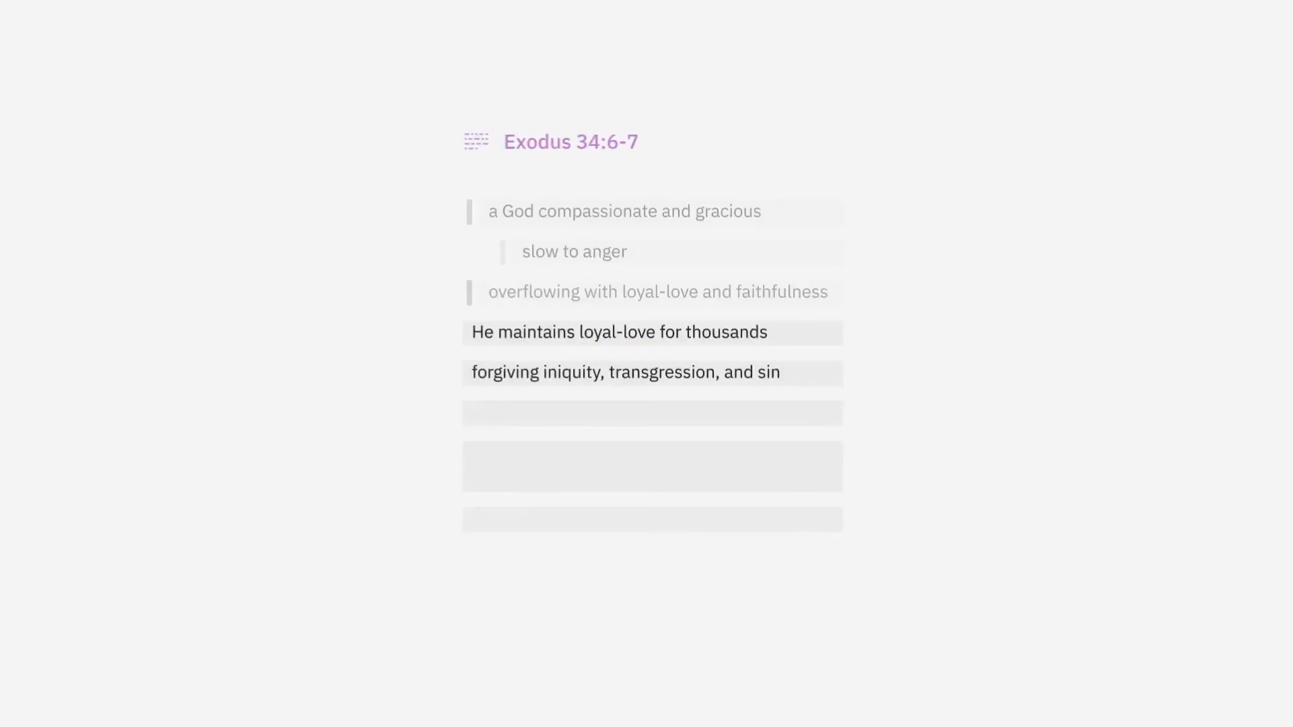
drag(474, 391, 544, 391)
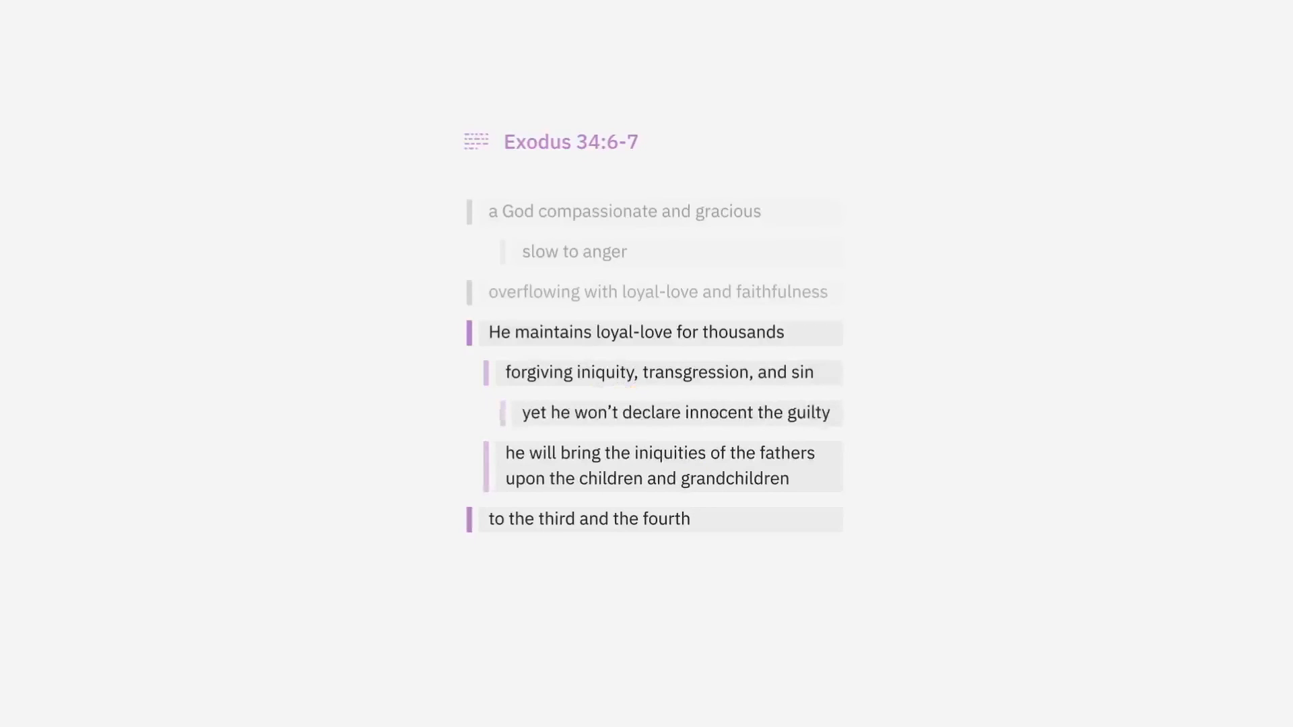
drag(585, 428, 754, 428)
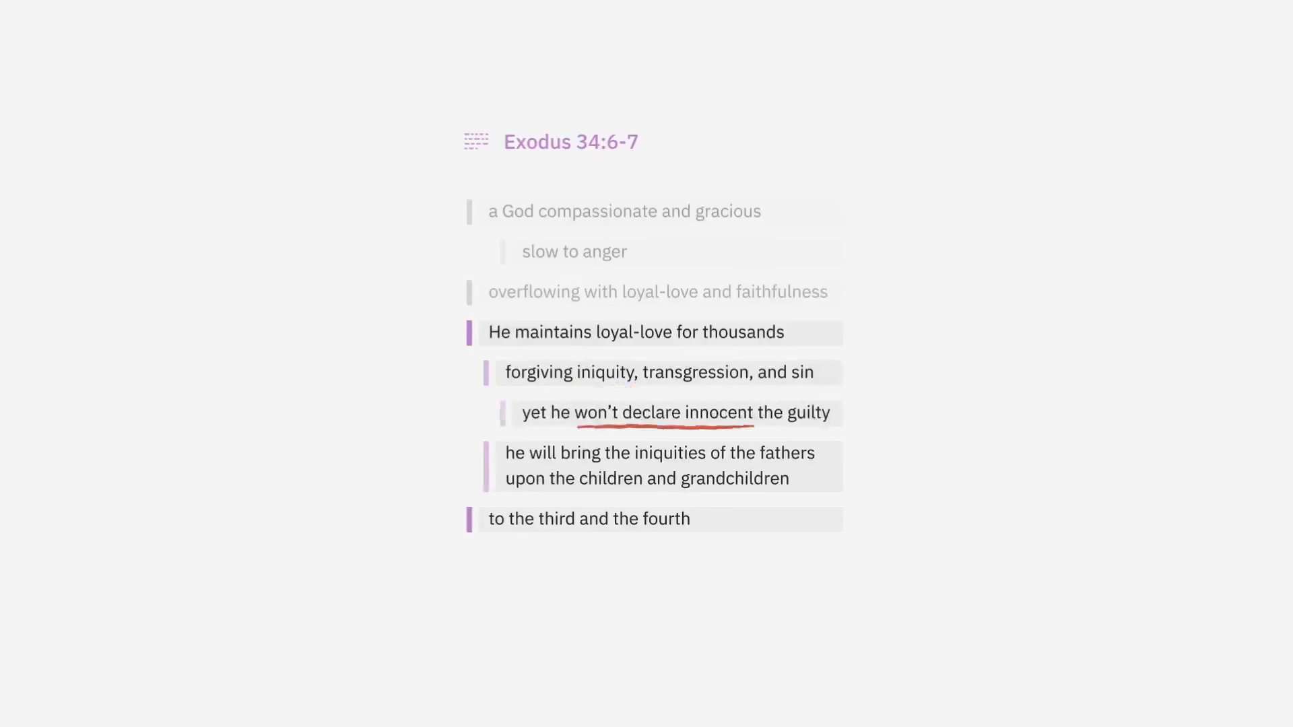